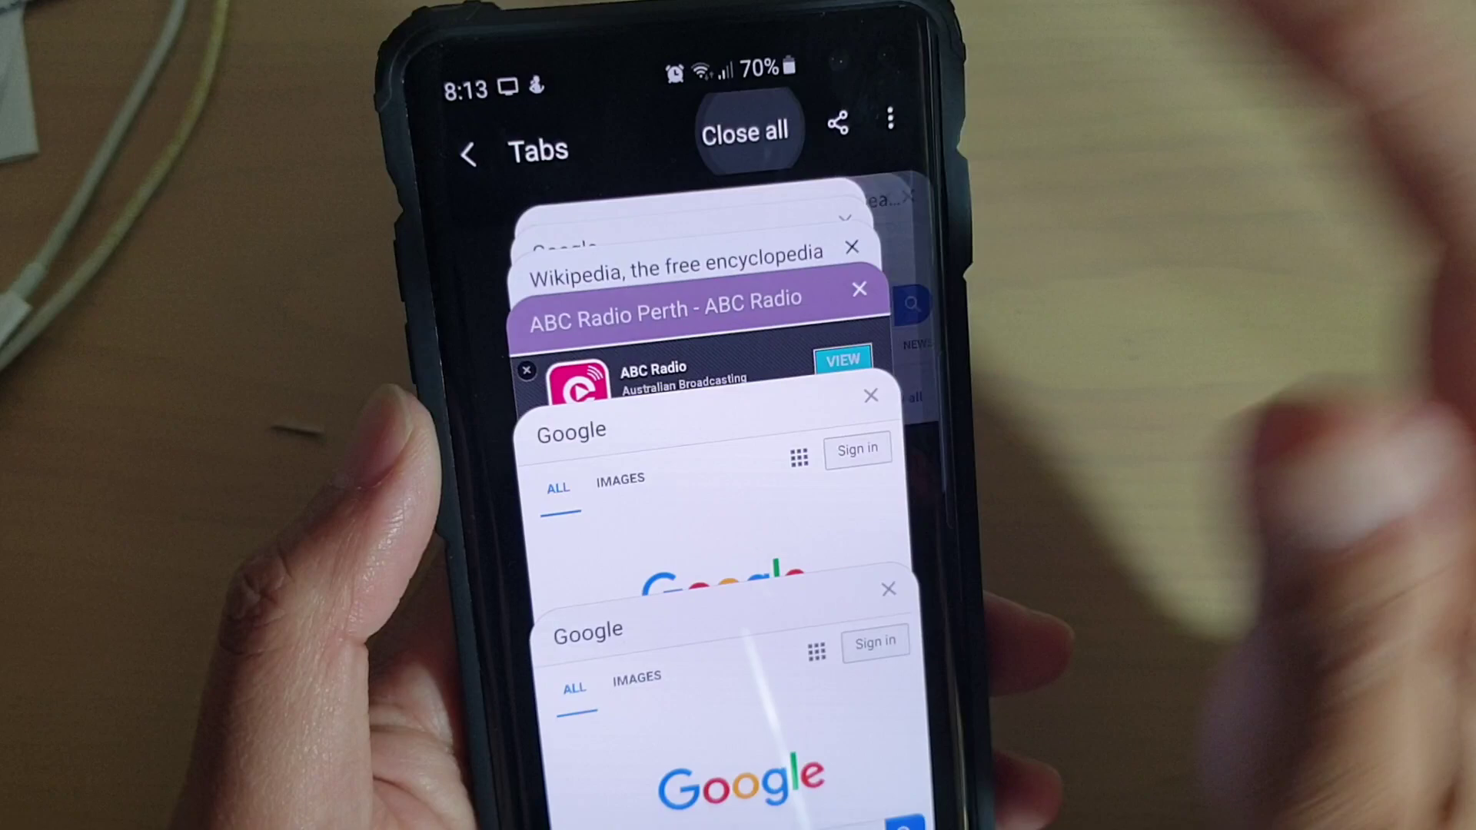
Close all open tabs at once so the Tabs screen shows 'No tabs'
{"action": "left_click", "coordinate": [744, 129]}
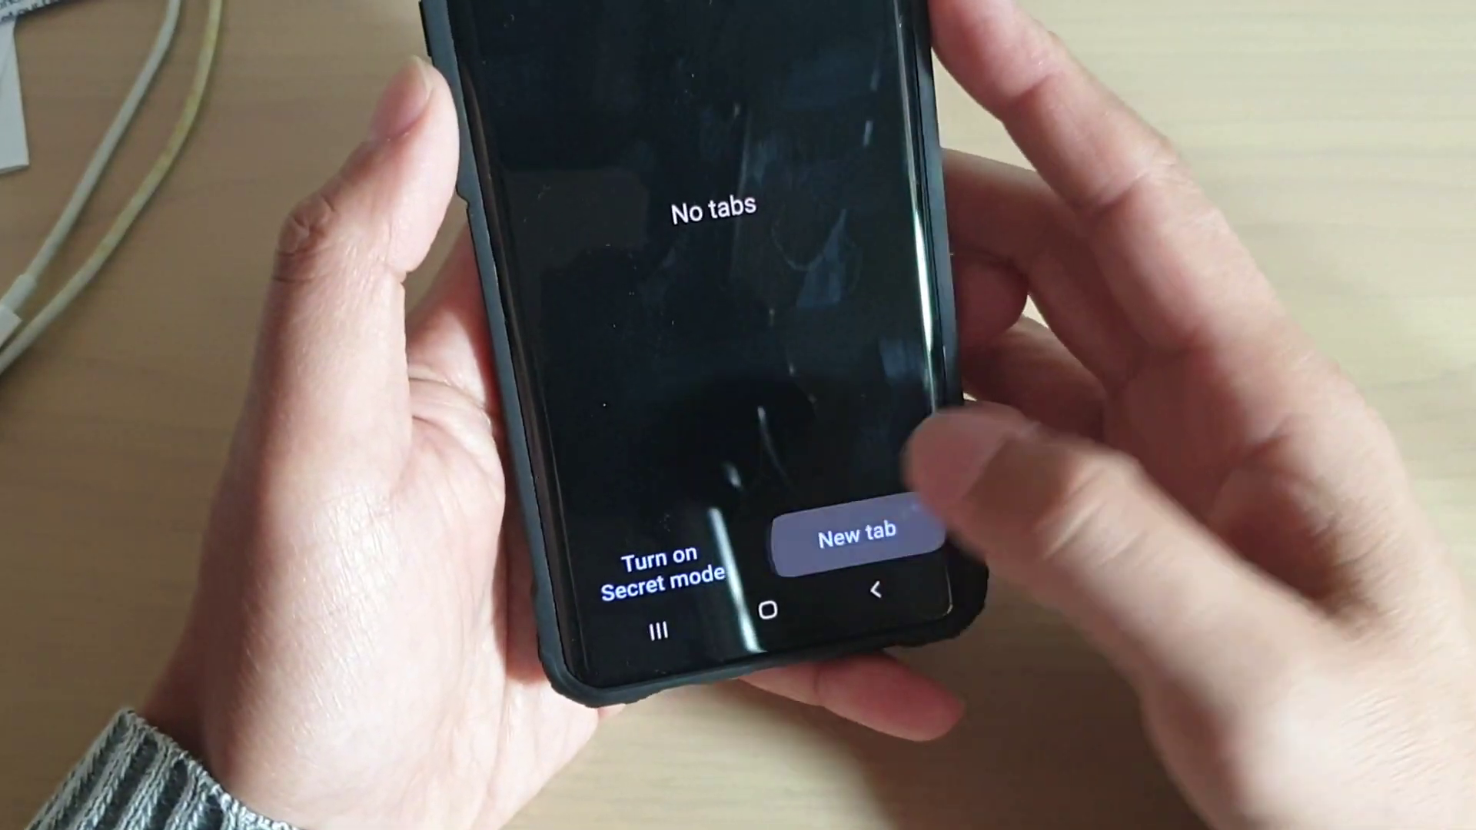